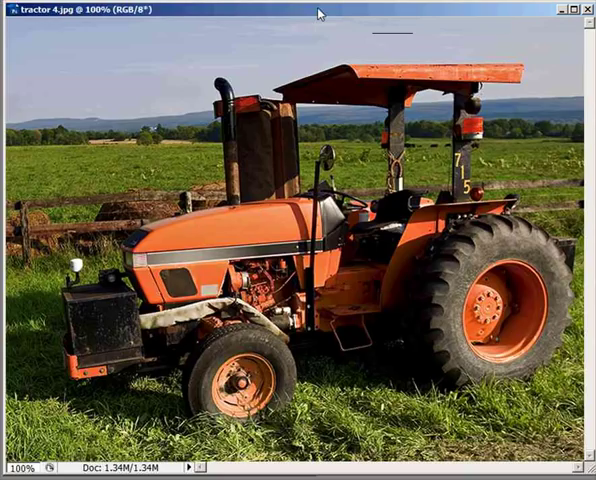
{"action": "mouse_move", "coordinate": [318, 16]}
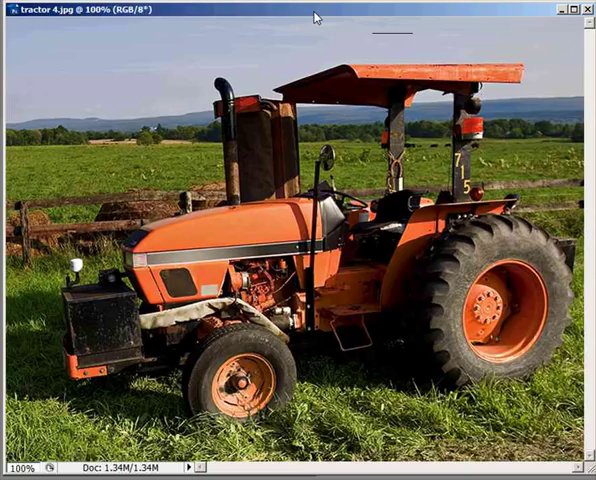
{"action": "mouse_move", "coordinate": [308, 22]}
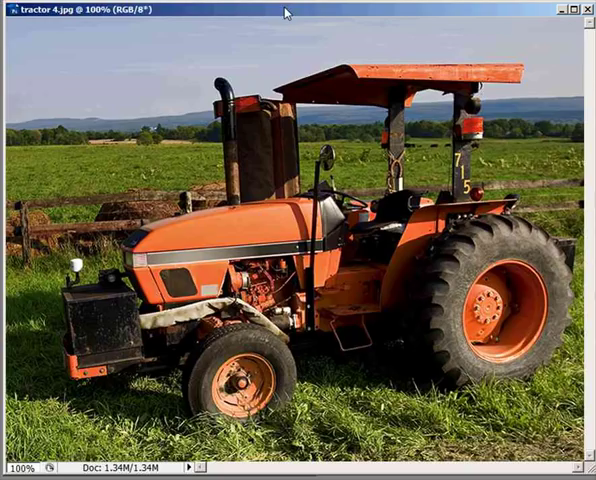
{"action": "mouse_move", "coordinate": [276, 162]}
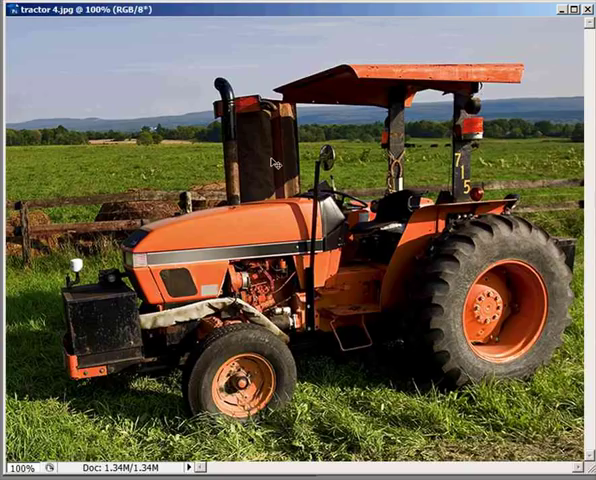
{"action": "mouse_move", "coordinate": [352, 228]}
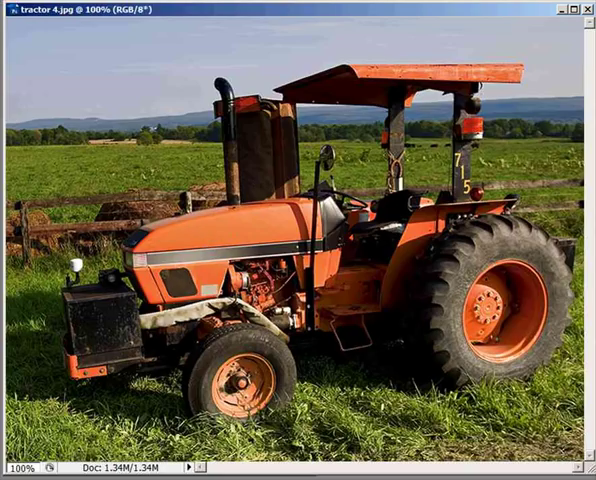
{"action": "mouse_move", "coordinate": [32, 244]}
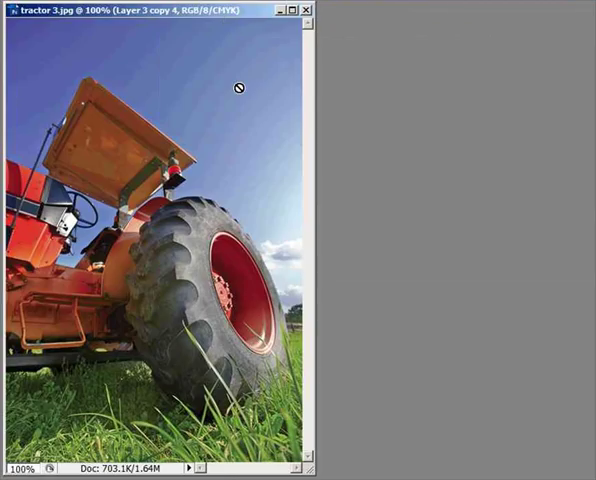
{"action": "mouse_move", "coordinate": [248, 80]}
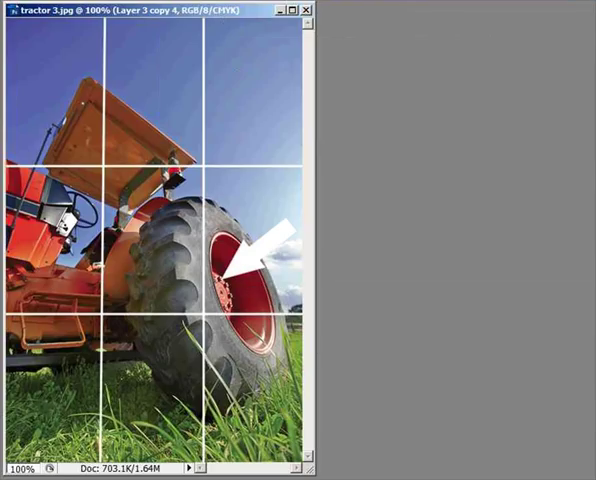
{"action": "mouse_move", "coordinate": [316, 388]}
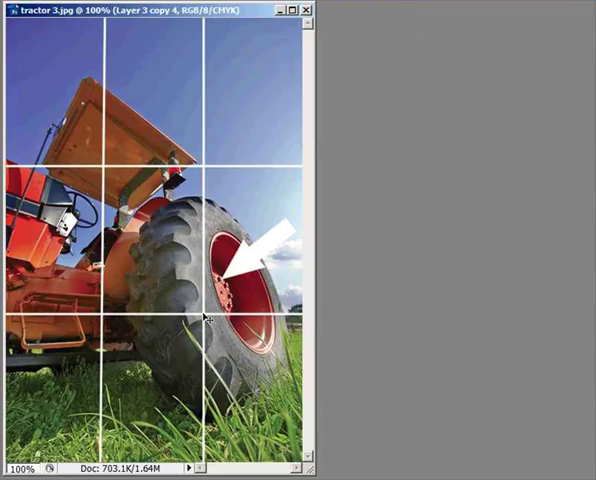
{"action": "mouse_move", "coordinate": [208, 80]}
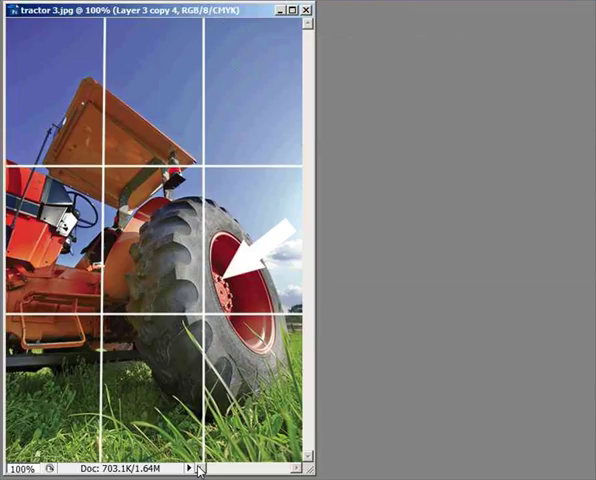
{"action": "mouse_move", "coordinate": [204, 316]}
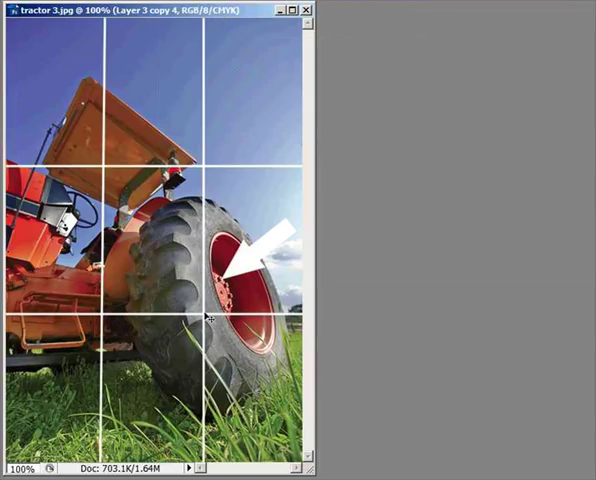
{"action": "mouse_move", "coordinate": [204, 318]}
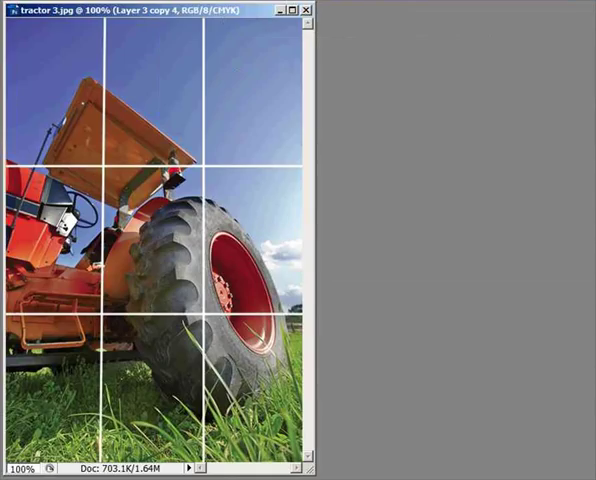
{"action": "mouse_move", "coordinate": [290, 448]}
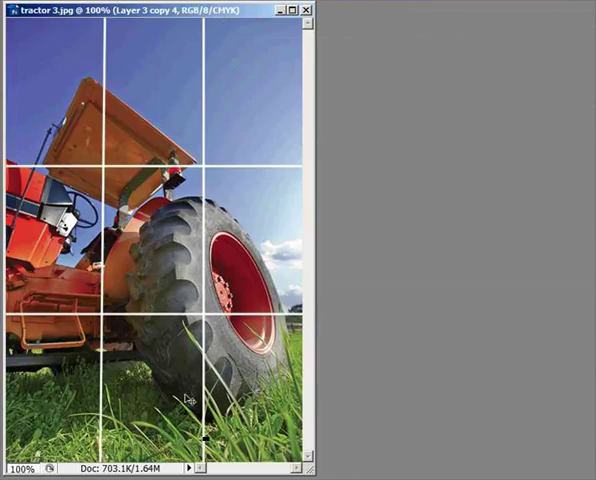
{"action": "mouse_move", "coordinate": [244, 106]}
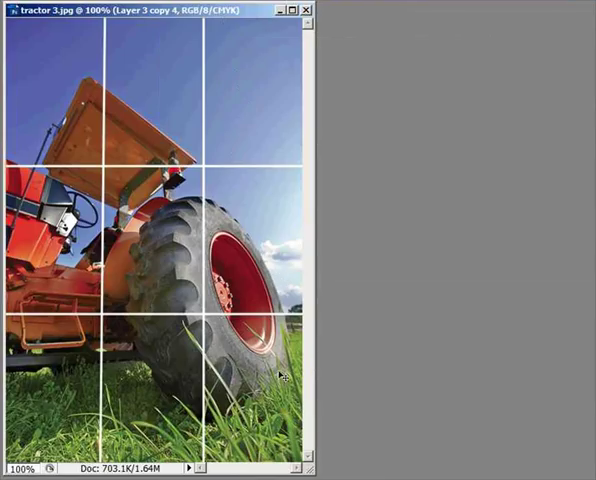
{"action": "mouse_move", "coordinate": [284, 312]}
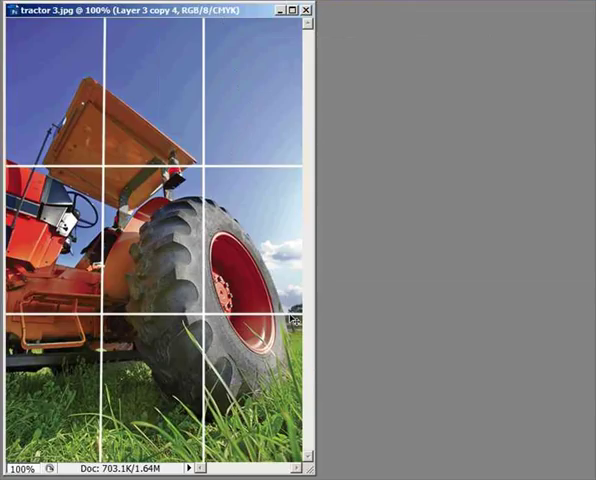
{"action": "mouse_move", "coordinate": [288, 320]}
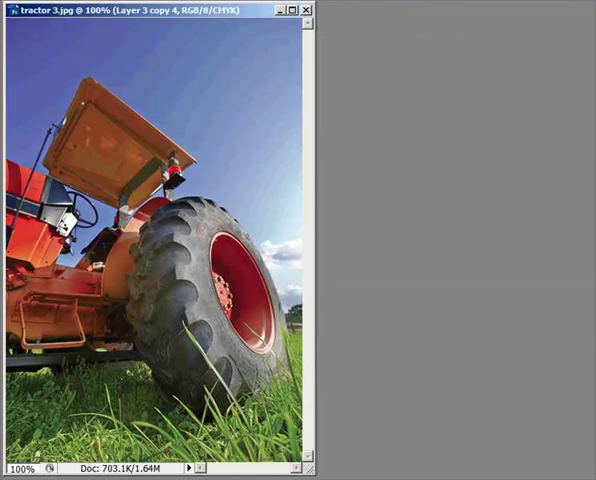
{"action": "mouse_move", "coordinate": [150, 160]}
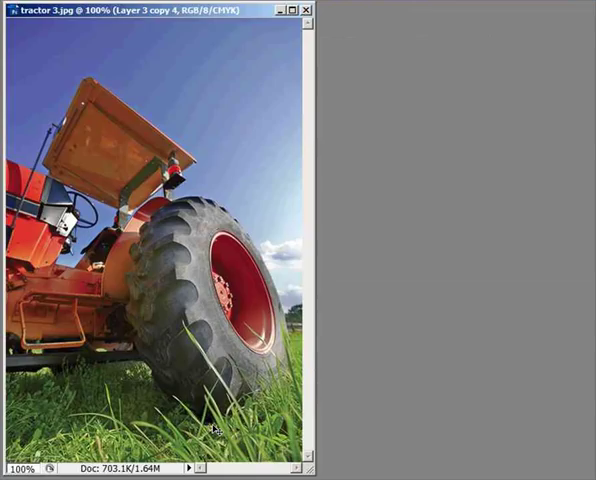
{"action": "mouse_move", "coordinate": [240, 108]}
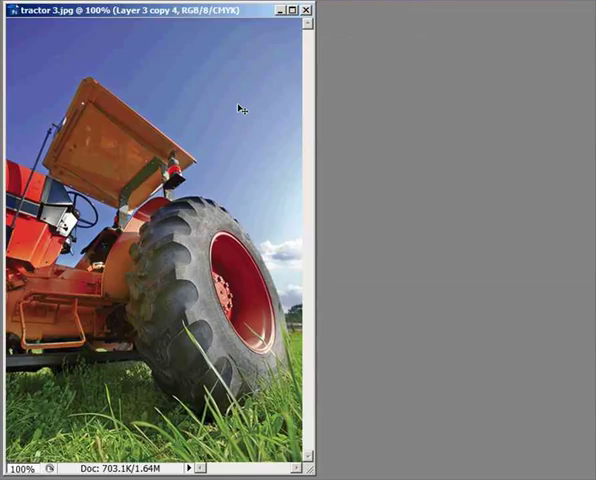
{"action": "mouse_move", "coordinate": [280, 190]}
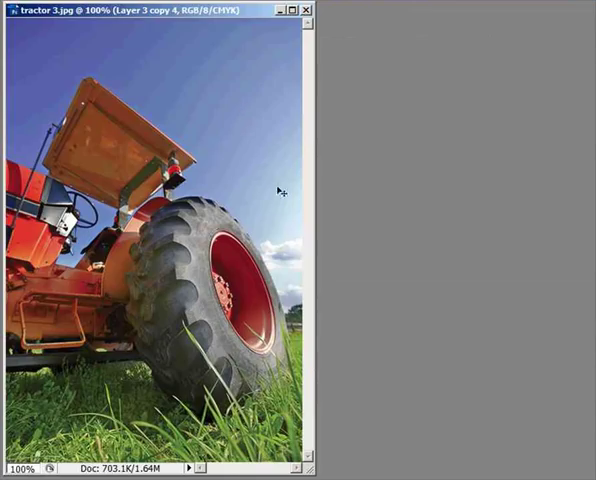
{"action": "mouse_move", "coordinate": [368, 372]}
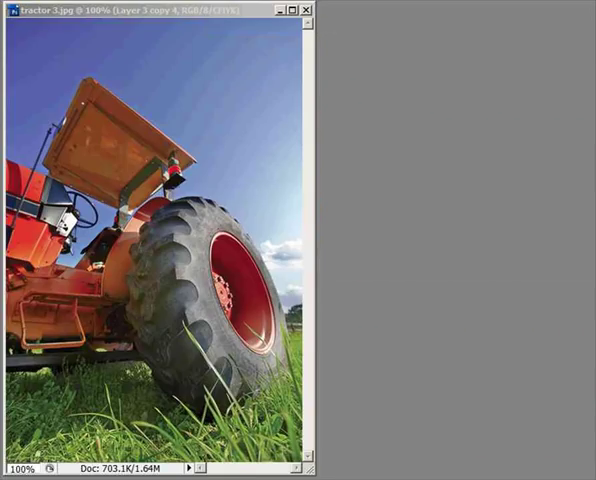
{"action": "mouse_move", "coordinate": [156, 28]}
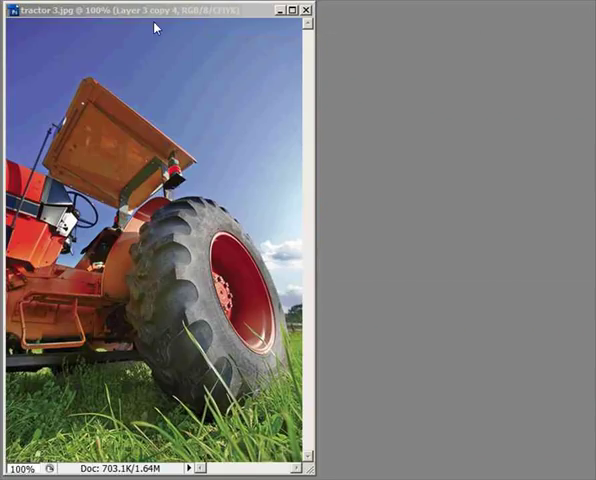